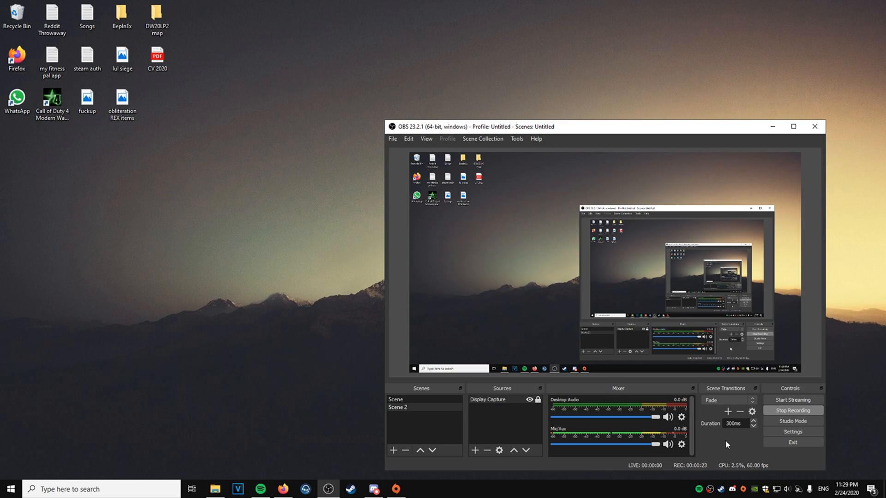
{"action": "mouse_move", "coordinate": [287, 209]}
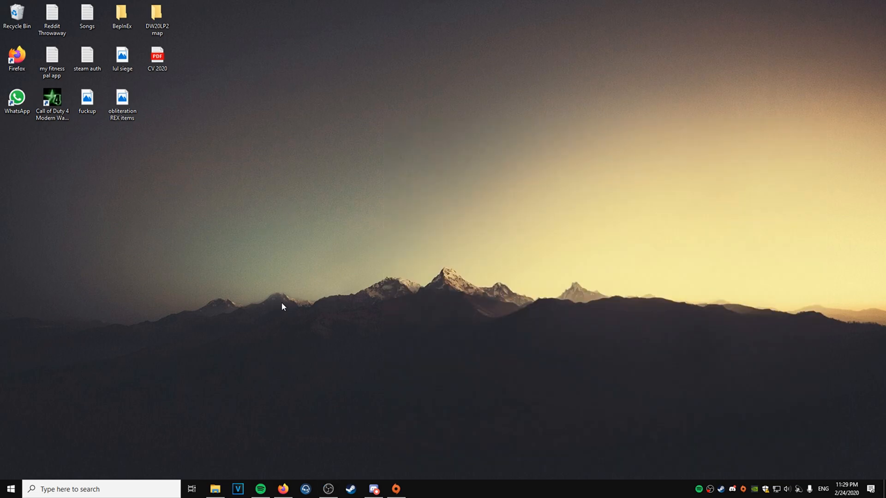
{"action": "mouse_move", "coordinate": [415, 485]}
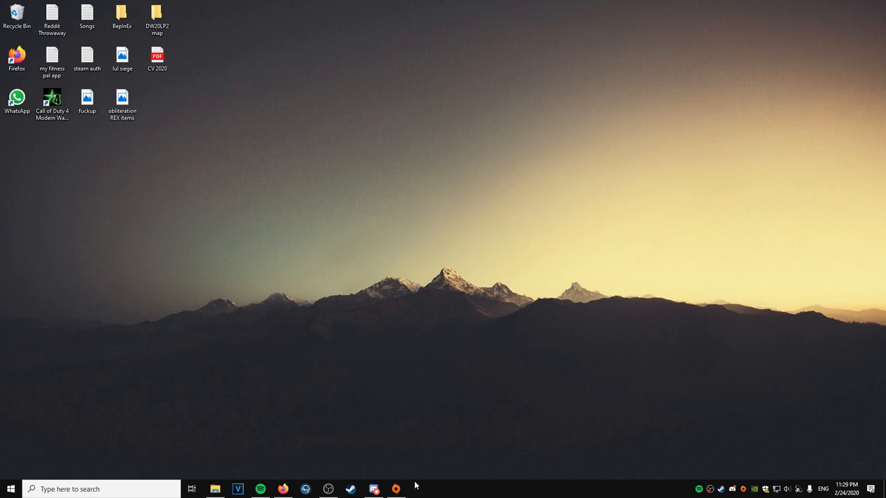
- Minimize OBS Studio and show the desktop context menu with NVIDIA Control Panel
{"action": "left_click", "coordinate": [396, 489]}
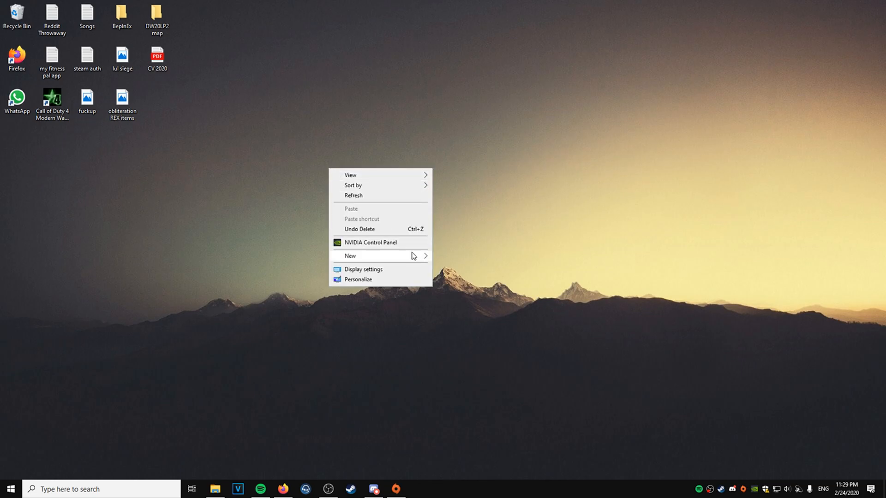
{"action": "left_click", "coordinate": [396, 244]}
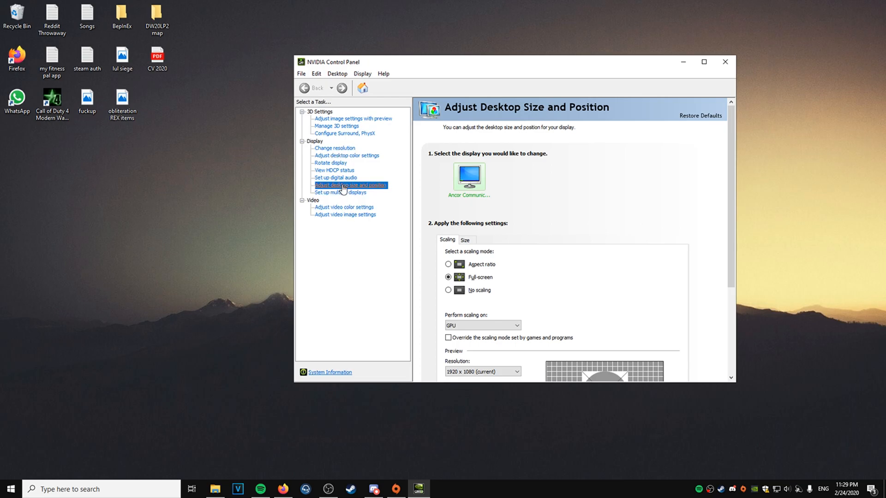
{"action": "left_click", "coordinate": [465, 240]}
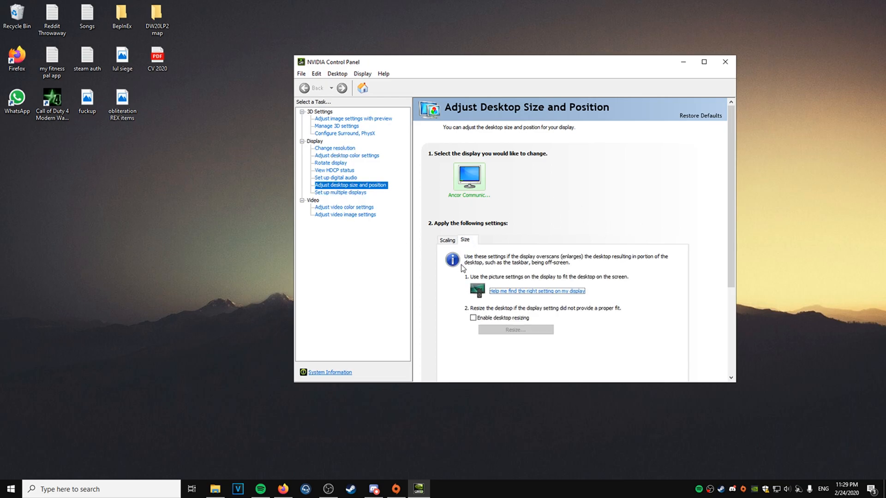
{"action": "left_click", "coordinate": [447, 240]}
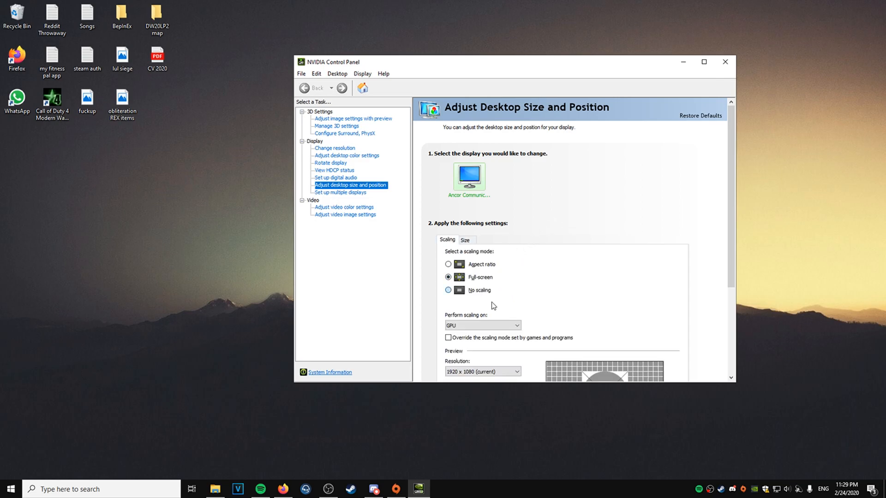
{"action": "scroll", "scroll_direction": "down", "scroll_amount": 3}
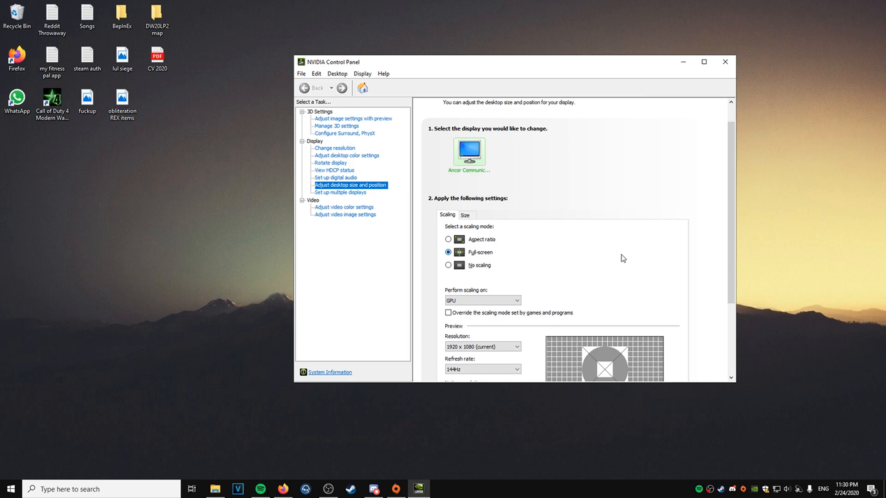
{"action": "mouse_move", "coordinate": [663, 190]}
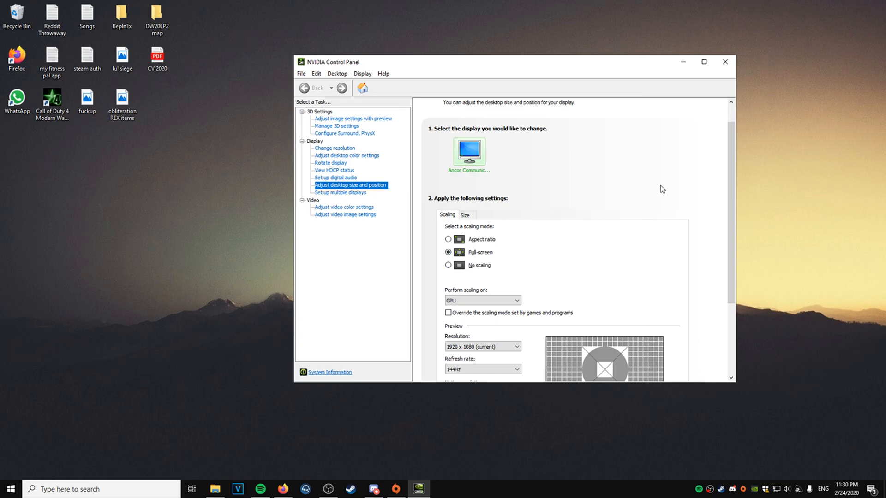
{"action": "mouse_move", "coordinate": [726, 62]}
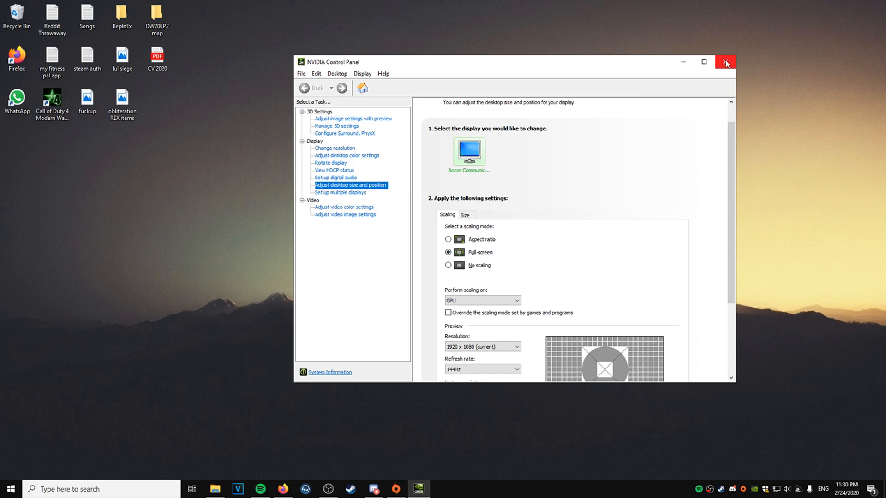
{"action": "left_click", "coordinate": [727, 62]}
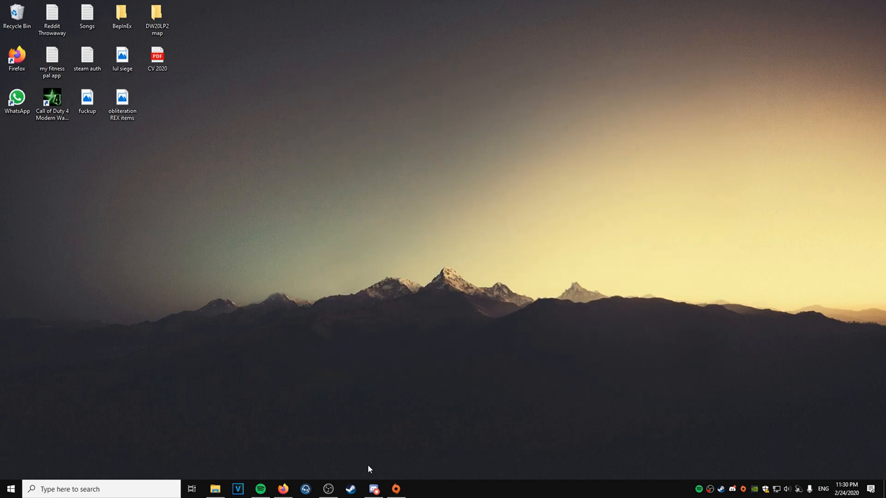
- Go to Apex Legends in Origin's game library and show its management options
{"action": "left_click", "coordinate": [395, 489]}
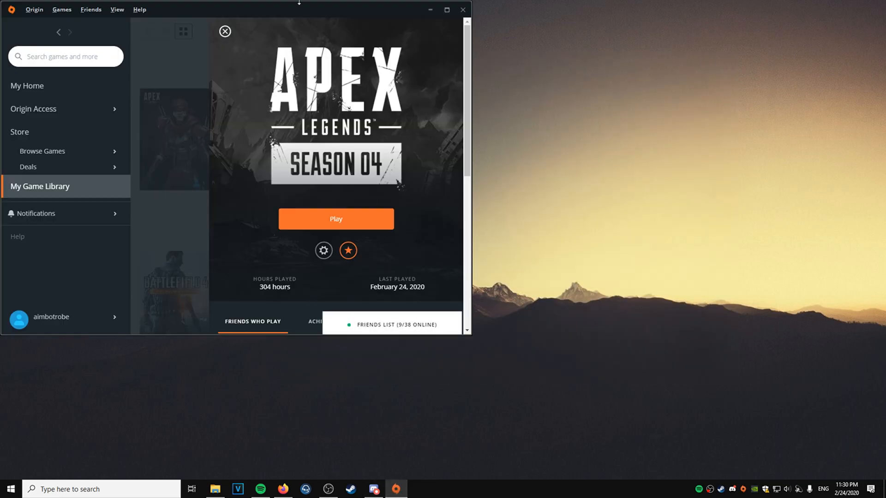
{"action": "left_click", "coordinate": [225, 31]}
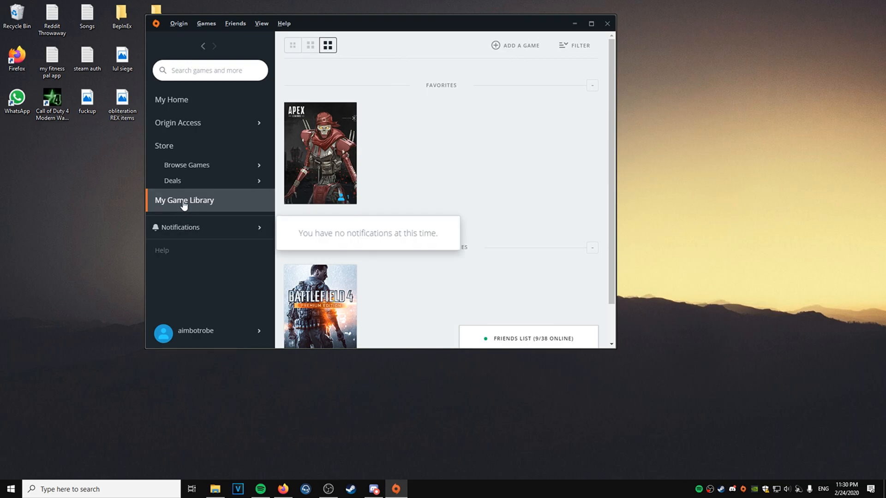
{"action": "left_click", "coordinate": [319, 153]}
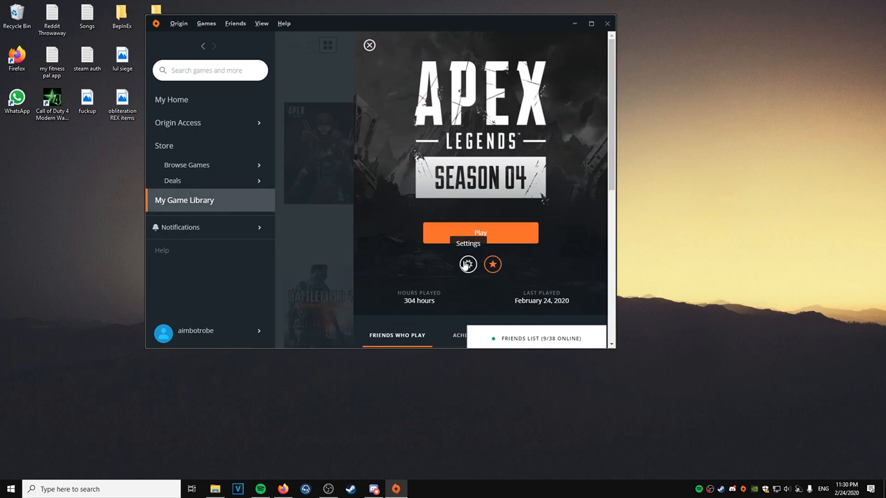
{"action": "left_click", "coordinate": [467, 264]}
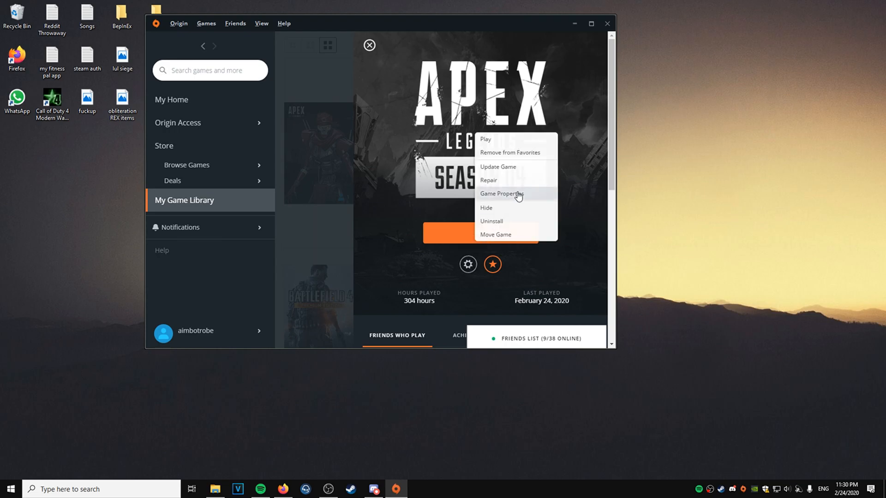
- Save letterbox aspect launch arguments in Apex Legends' advanced properties and launch the game
{"action": "left_click", "coordinate": [502, 194]}
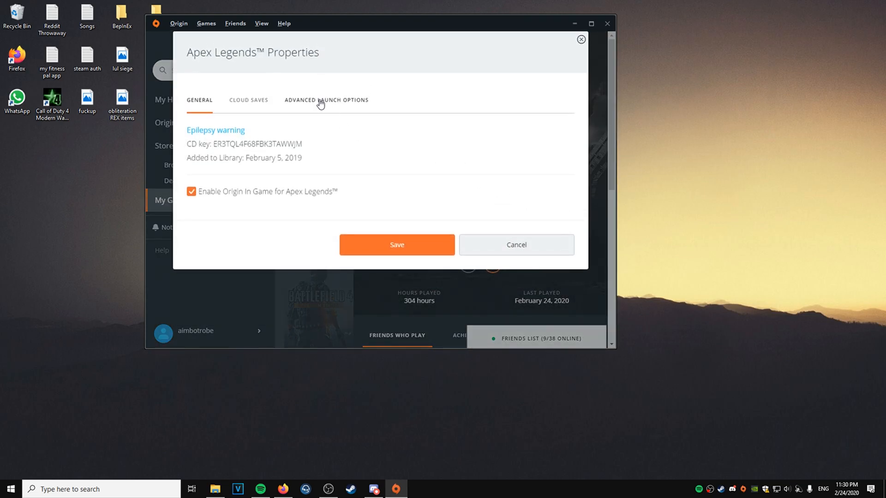
{"action": "left_click", "coordinate": [326, 100]}
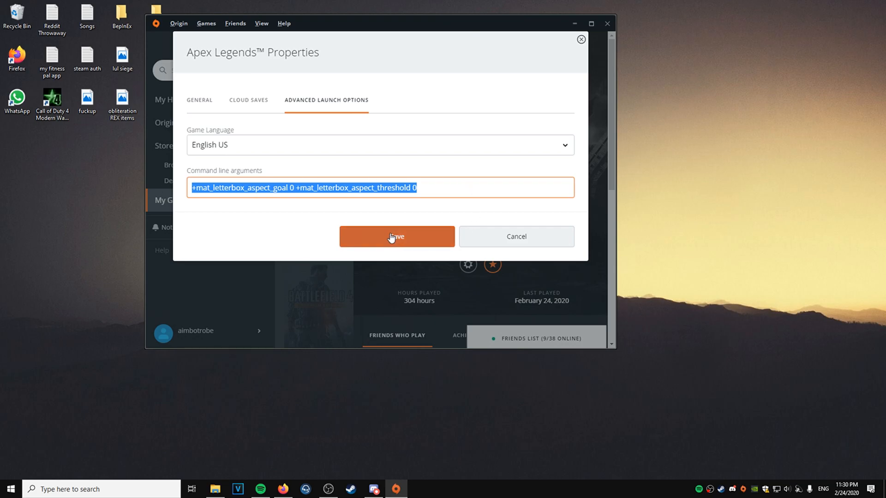
{"action": "left_click", "coordinate": [397, 236]}
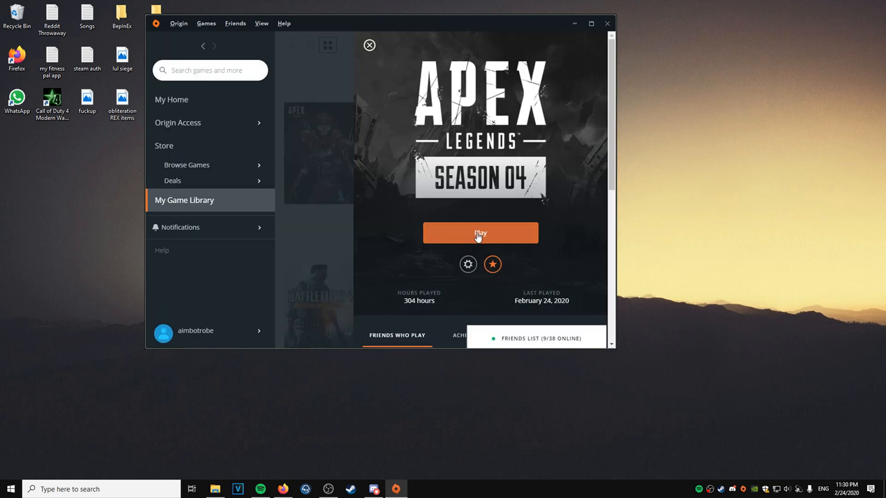
{"action": "left_click", "coordinate": [479, 232]}
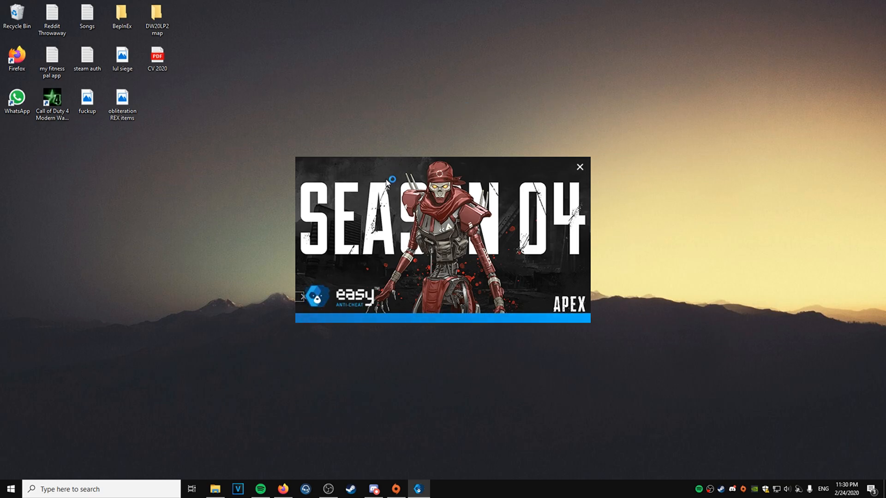
{"action": "mouse_move", "coordinate": [534, 94]}
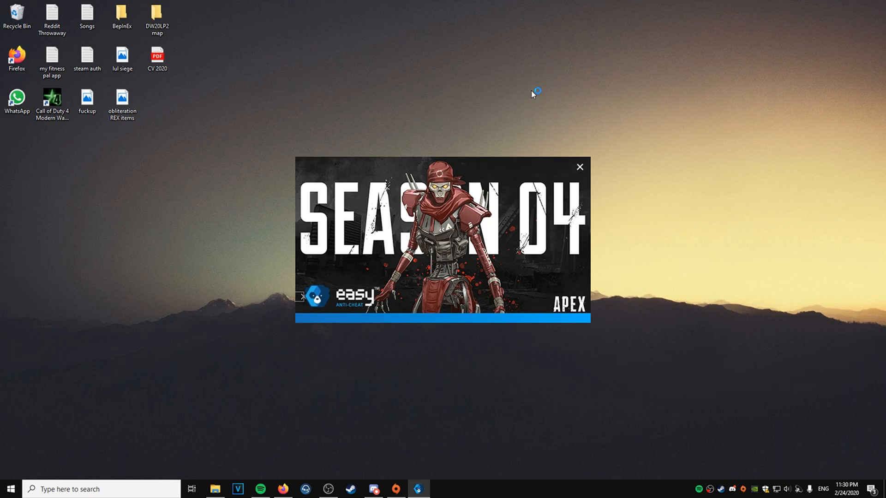
- Let Apex Legends load through the Easy Anti-Cheat splash to the title screen
{"action": "left_click", "coordinate": [579, 167]}
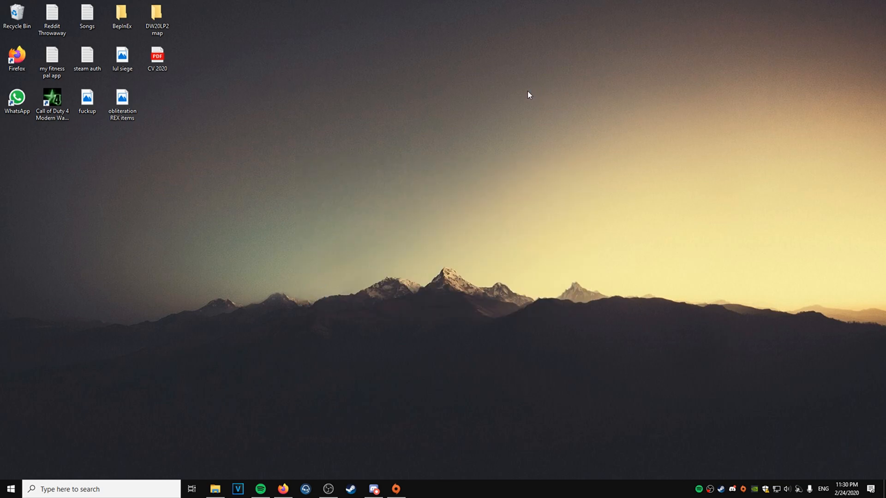
{"action": "mouse_move", "coordinate": [355, 200]}
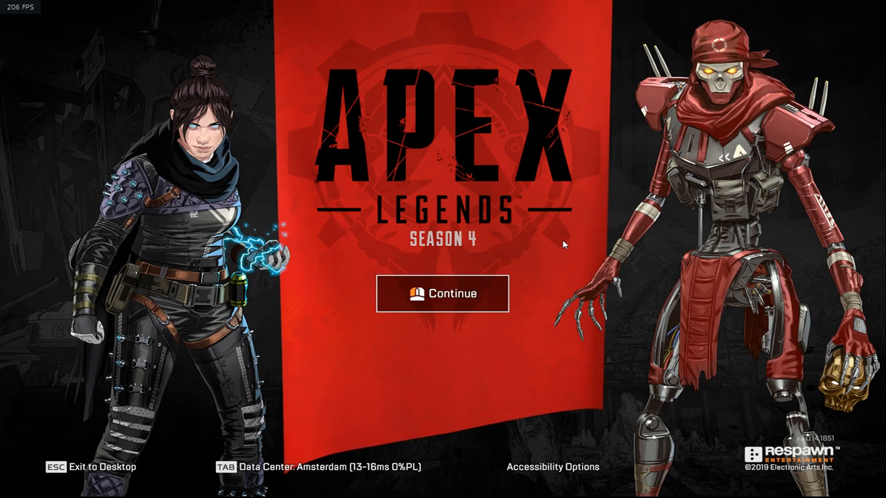
- Enter the lobby and set video resolution to 1440 x 1080 (4:3), then apply it
{"action": "left_click", "coordinate": [444, 293]}
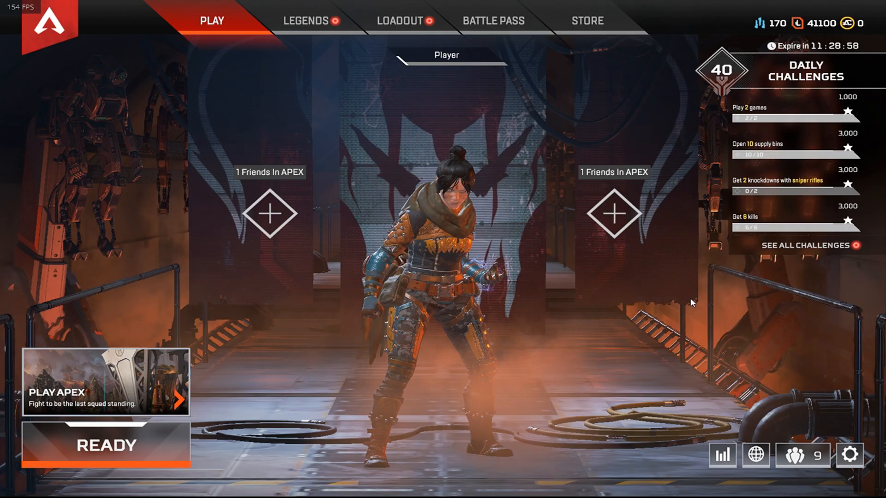
{"action": "left_click", "coordinate": [849, 455]}
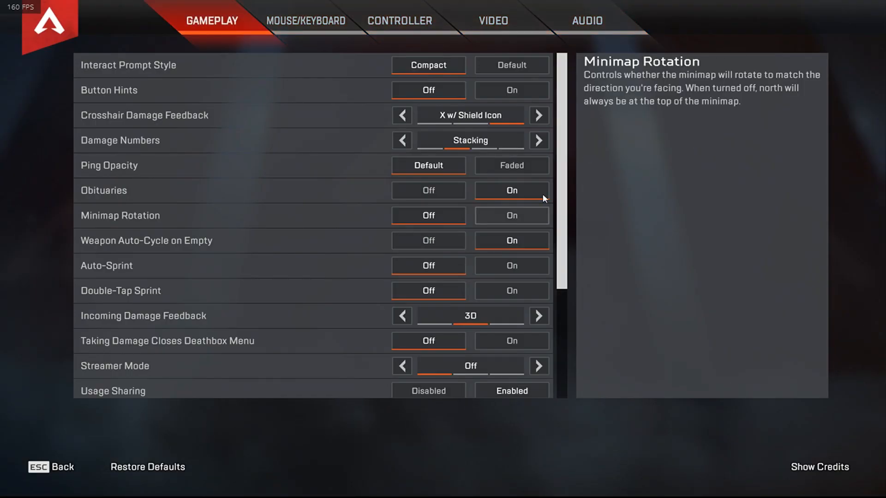
{"action": "left_click", "coordinate": [491, 21]}
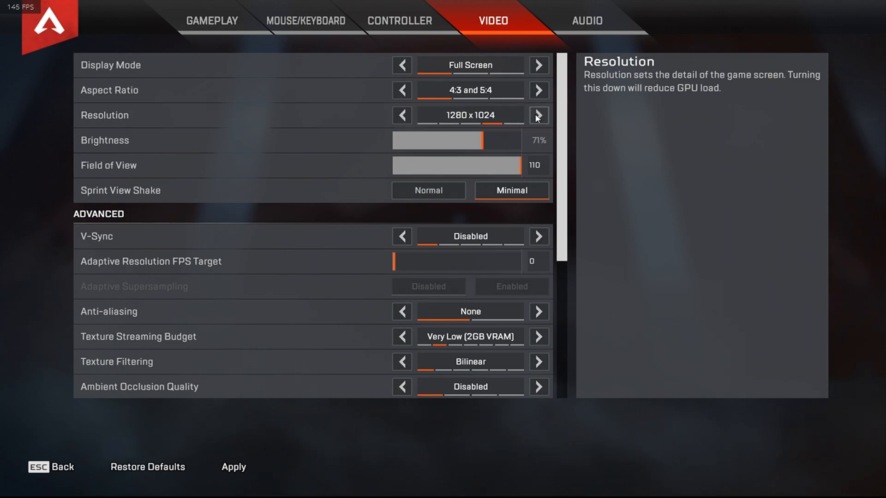
{"action": "left_click", "coordinate": [538, 115]}
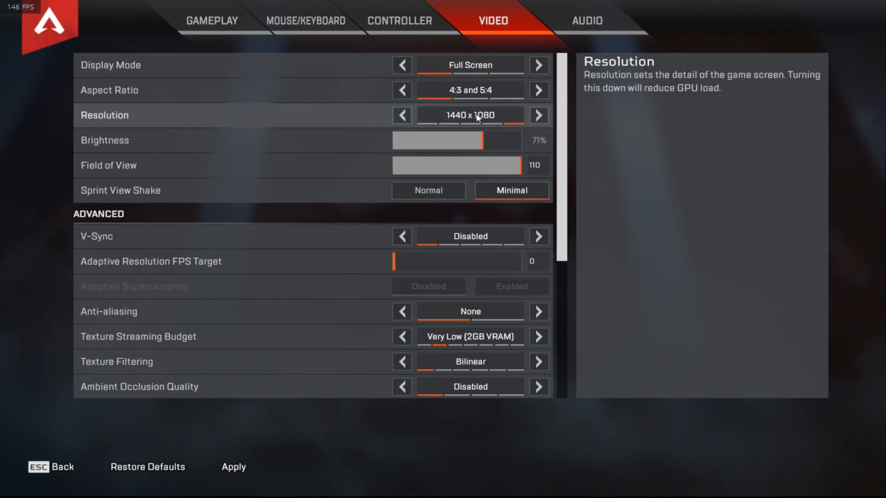
{"action": "left_click", "coordinate": [401, 116]}
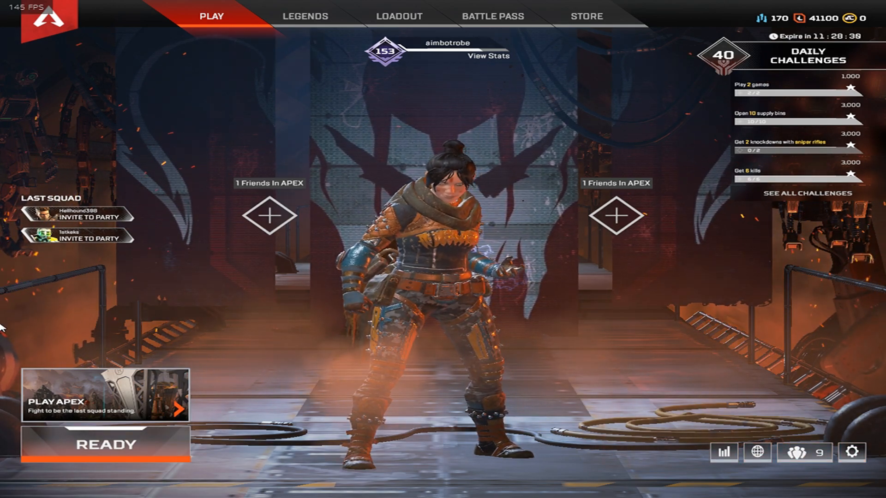
{"action": "mouse_move", "coordinate": [551, 303]}
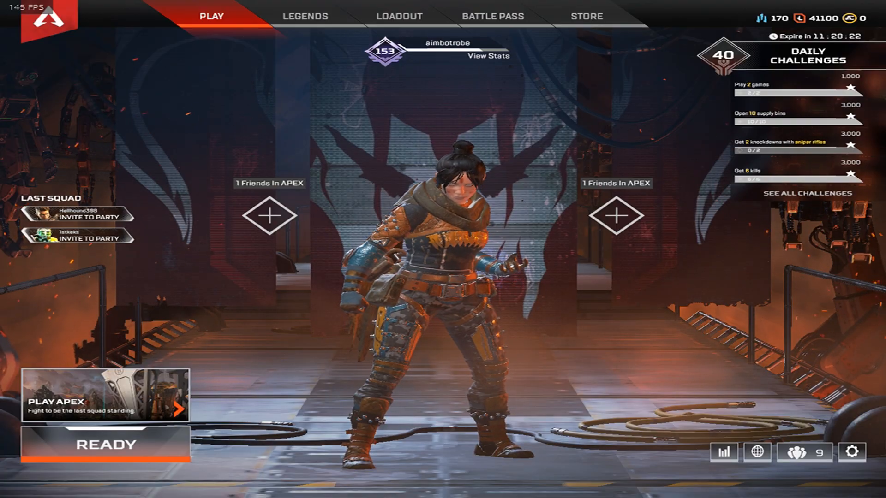
{"action": "key", "text": "Escape"}
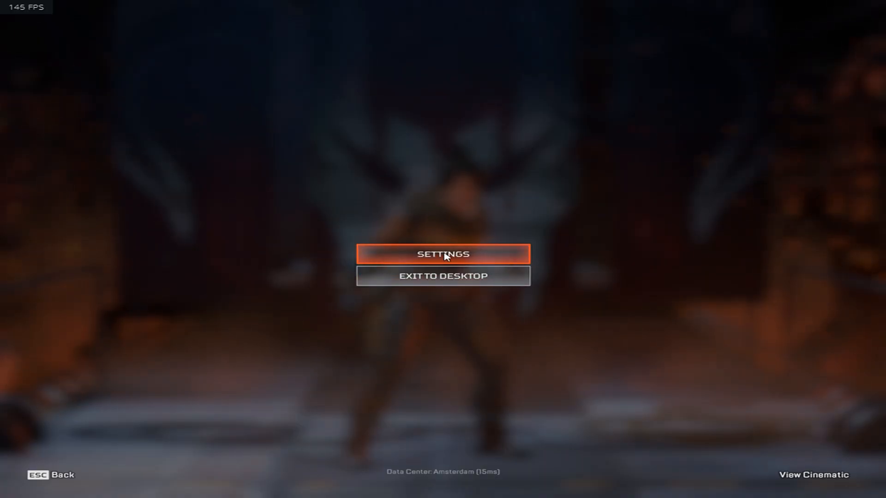
{"action": "left_click", "coordinate": [442, 254]}
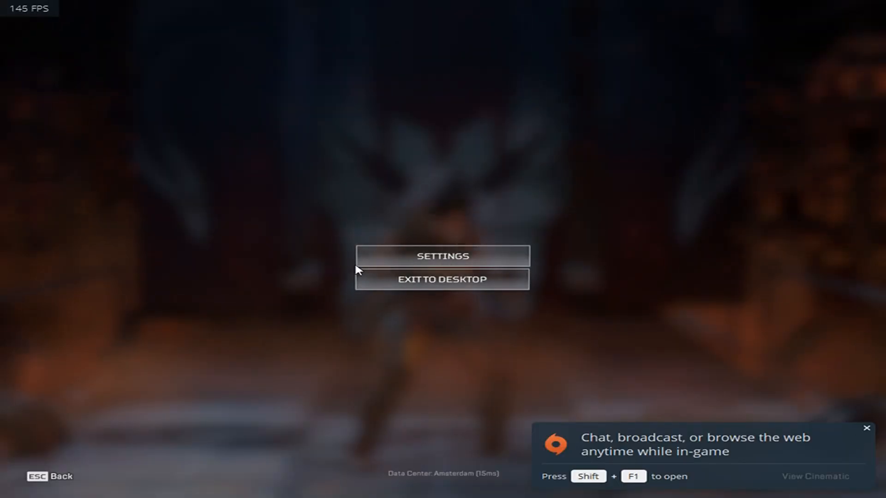
{"action": "key", "text": "Escape"}
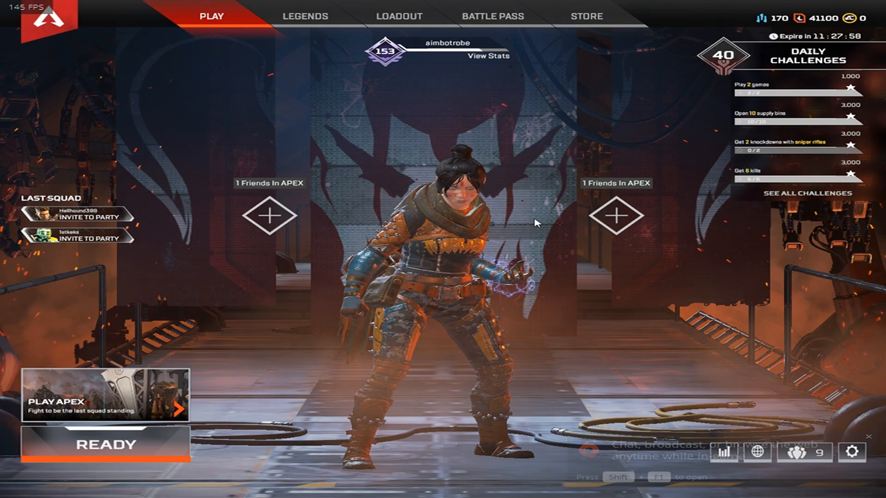
{"action": "left_click", "coordinate": [104, 444]}
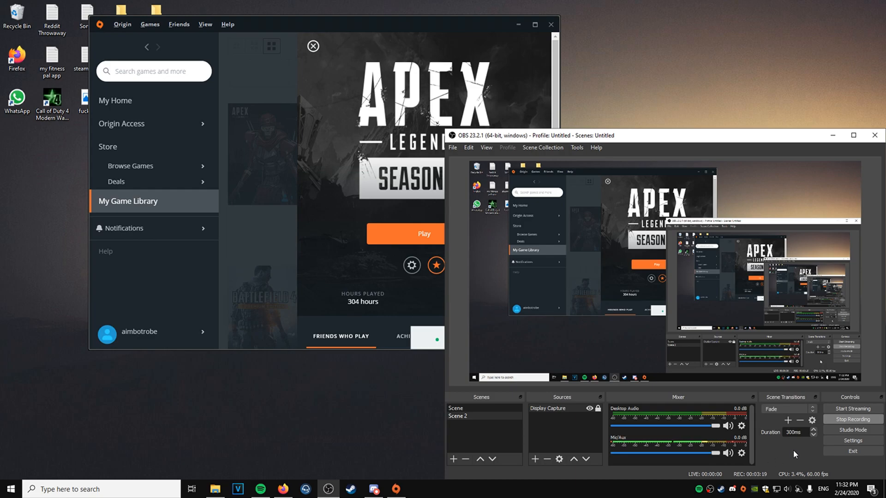
{"action": "mouse_move", "coordinate": [789, 455]}
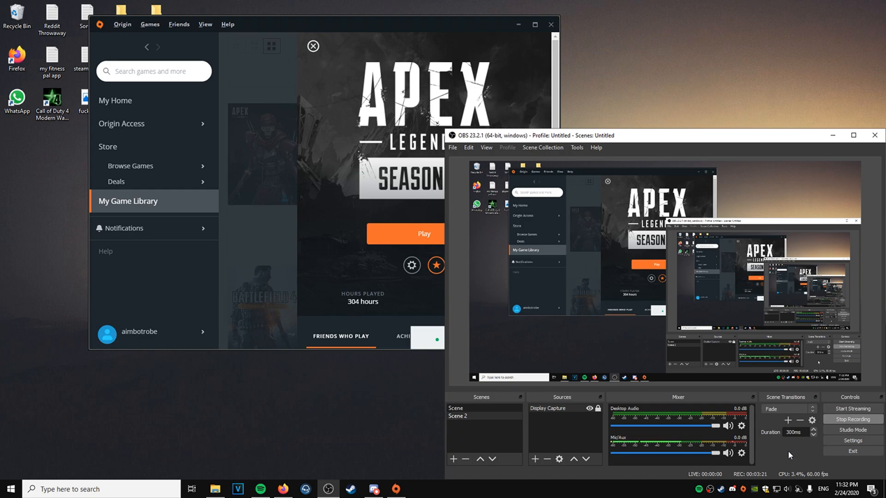